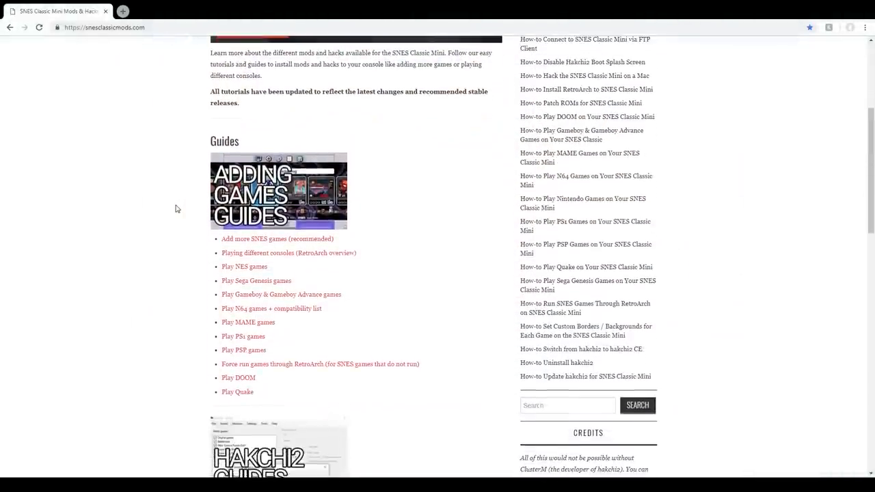
# Open the 'Add more SNES games (recommended)' guide on snesclassicmods.com and read through it.
pyautogui.scroll(-3)
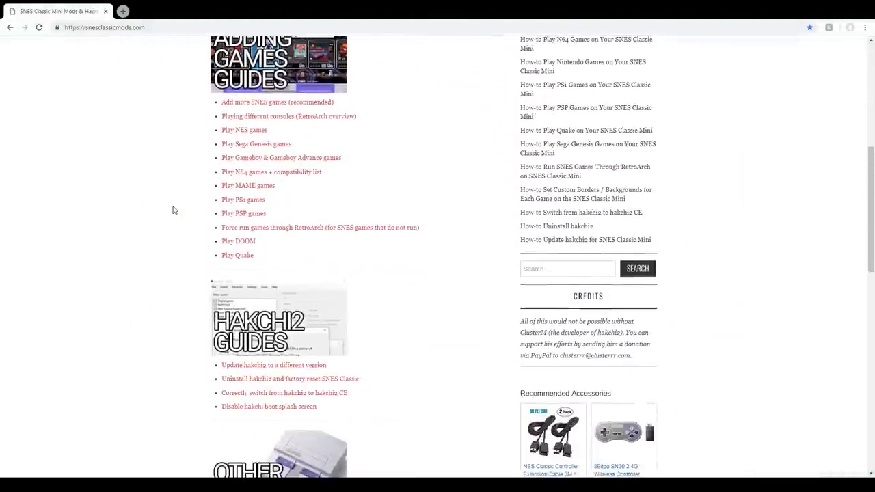
pyautogui.scroll(-3)
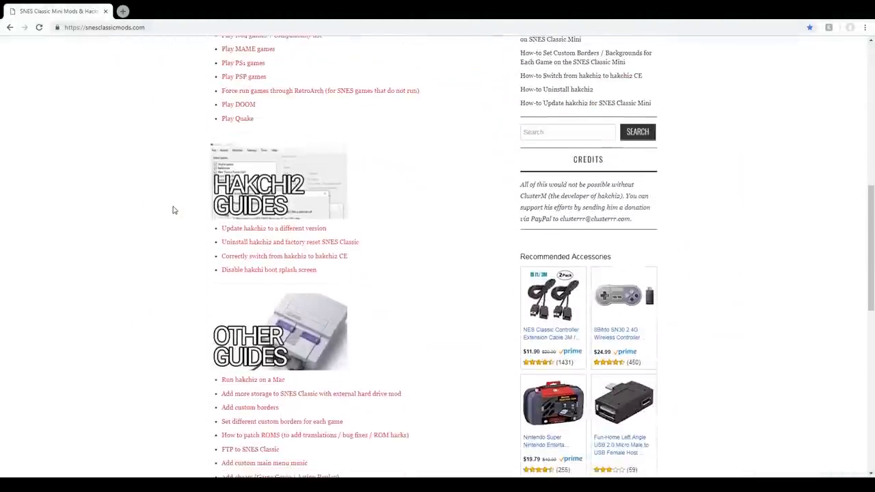
pyautogui.scroll(-3)
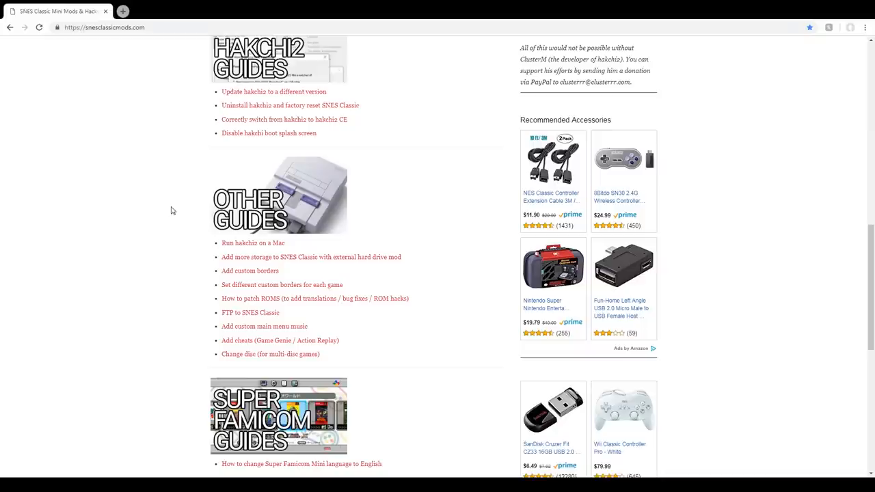
pyautogui.scroll(-3)
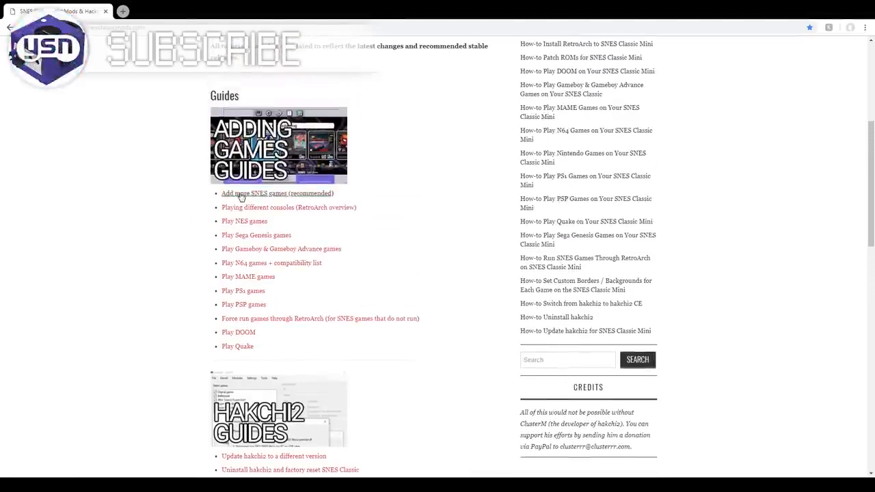
pyautogui.click(277, 193)
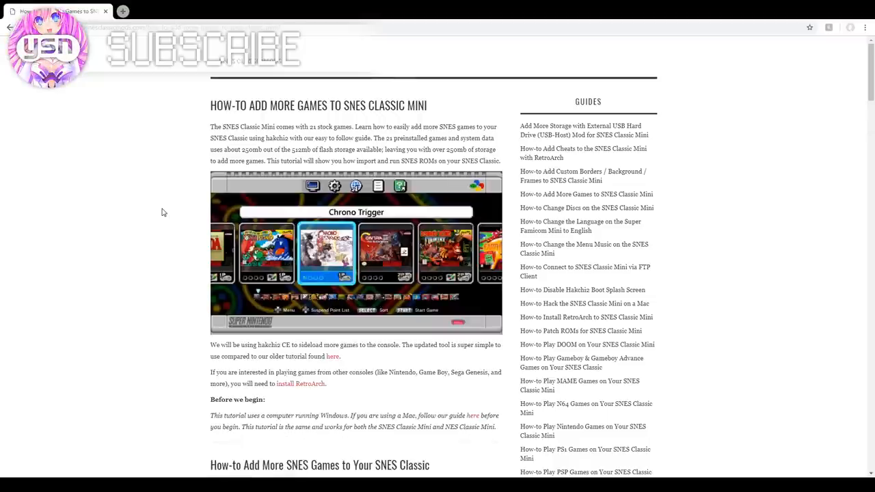
pyautogui.scroll(-3)
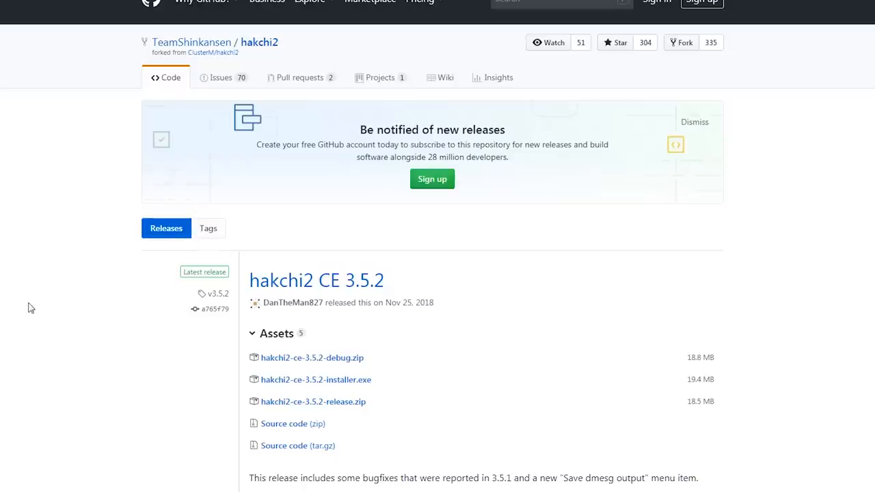
pyautogui.moveTo(32, 297)
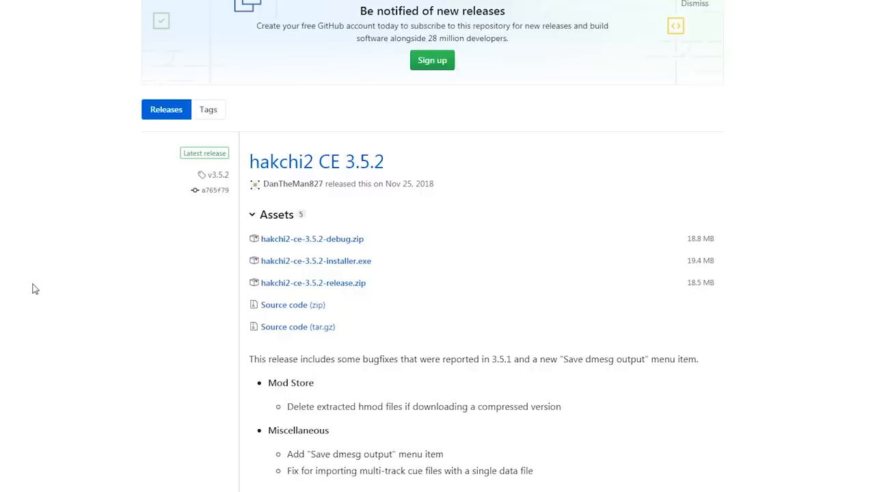
# Scroll the hakchi2 CE 3.5.2 GitHub release page down to its download files.
pyautogui.scroll(-3)
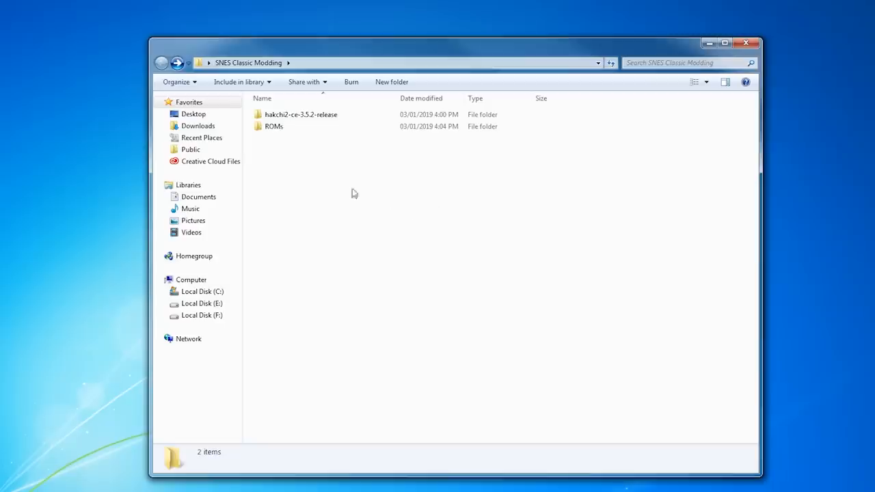
# Open the extracted hakchi2-ce-3.5.2-release folder and show hakchi2 CE's games-collection list.
pyautogui.doubleClick(301, 114)
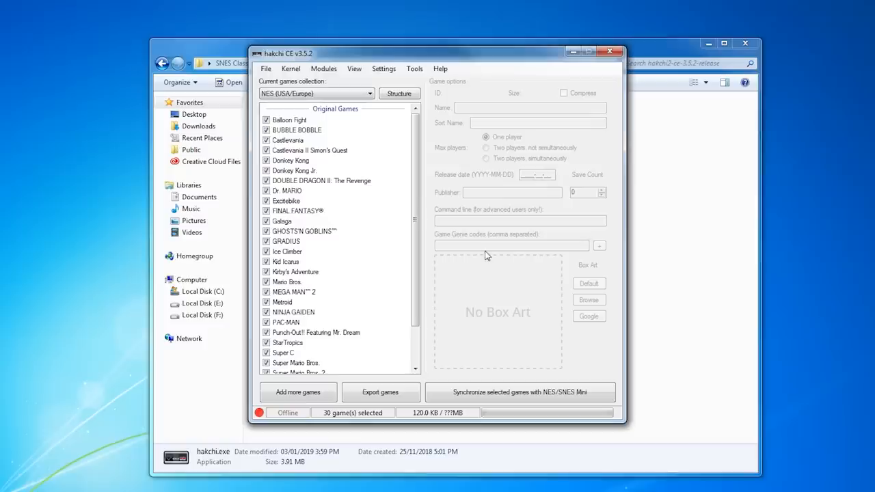
pyautogui.click(369, 93)
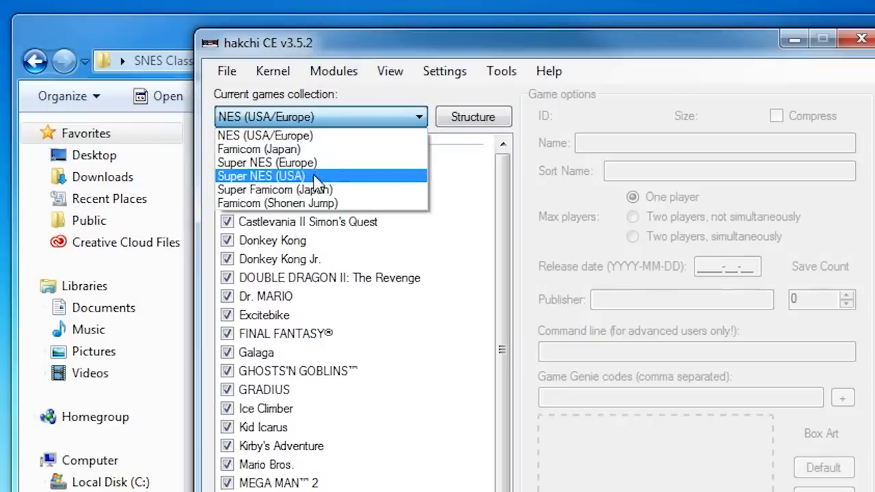
pyautogui.moveTo(314, 203)
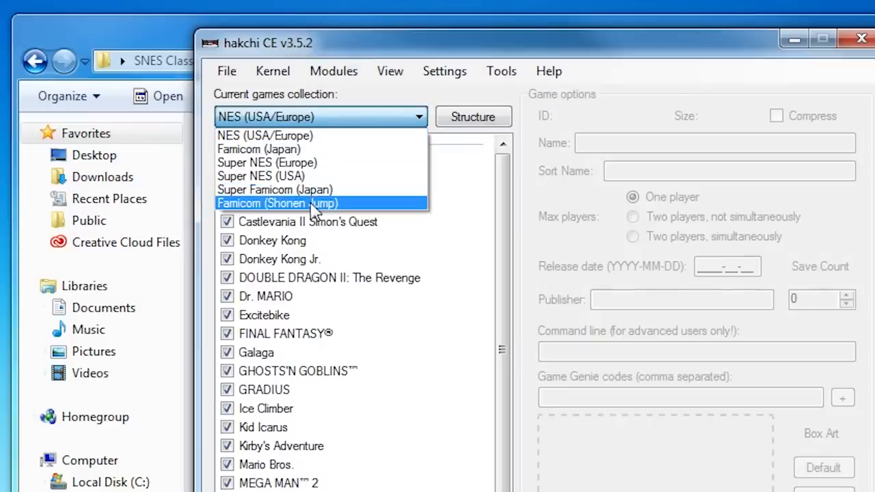
pyautogui.moveTo(250, 135)
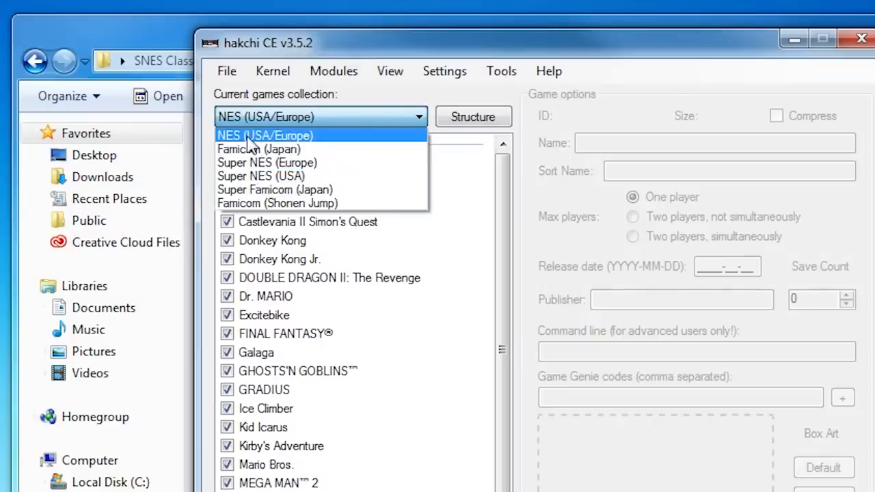
pyautogui.moveTo(261, 175)
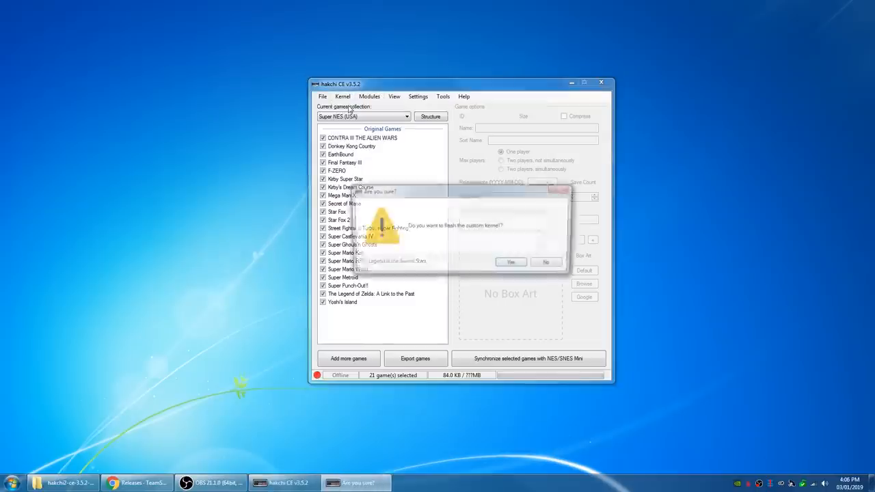
# Confirm flashing the custom kernel to the SNES Mini.
pyautogui.click(510, 261)
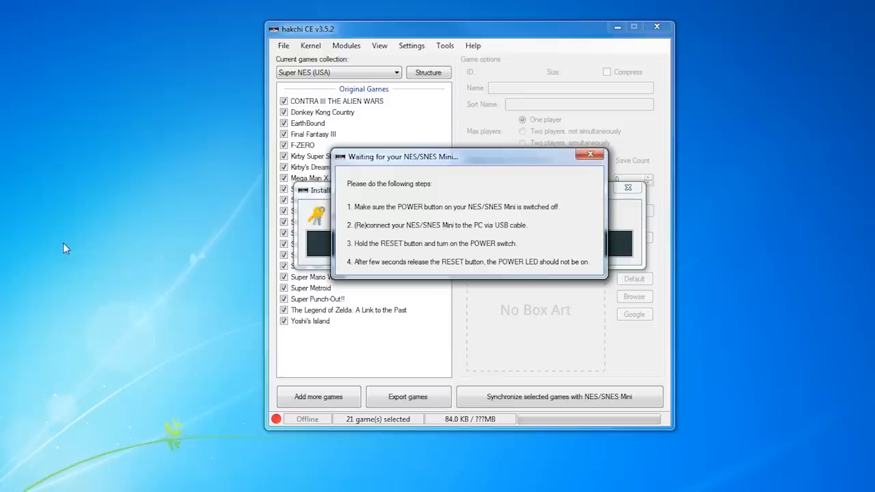
pyautogui.moveTo(482, 195)
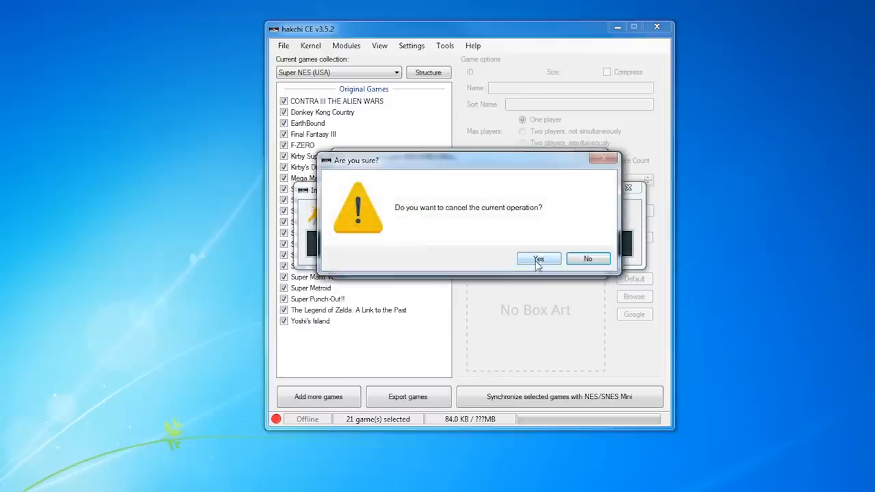
# Dismiss the cancel-operation prompt and acknowledge the 'Done!' custom kernel message.
pyautogui.click(587, 258)
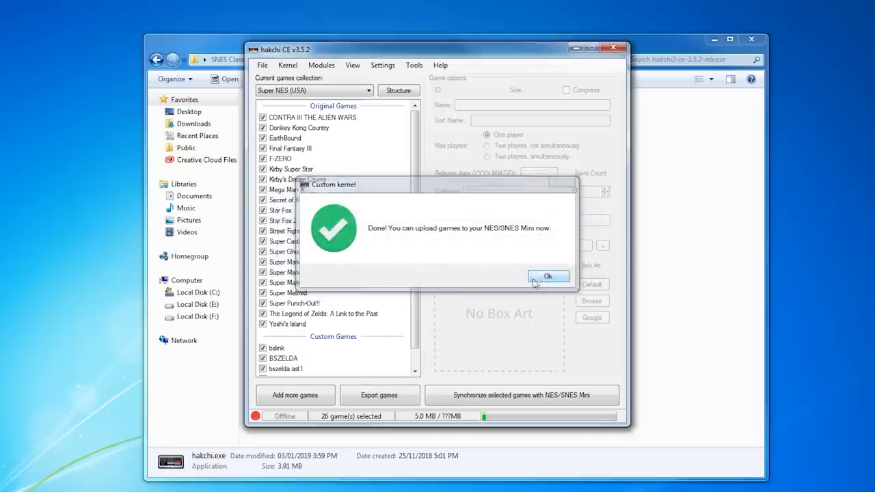
pyautogui.click(548, 276)
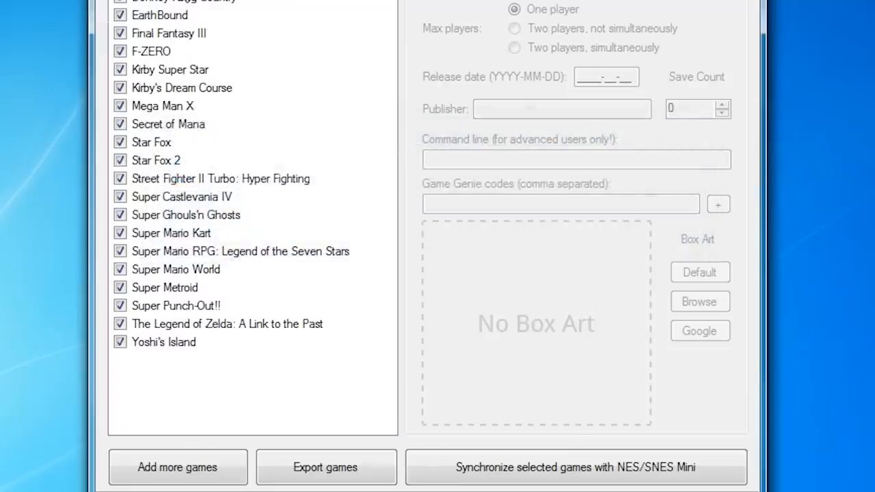
# Import five ROMs: bslink, BSZELDA, bszelda ast1, Chrono Trigger and Harvest Moon.
pyautogui.click(177, 466)
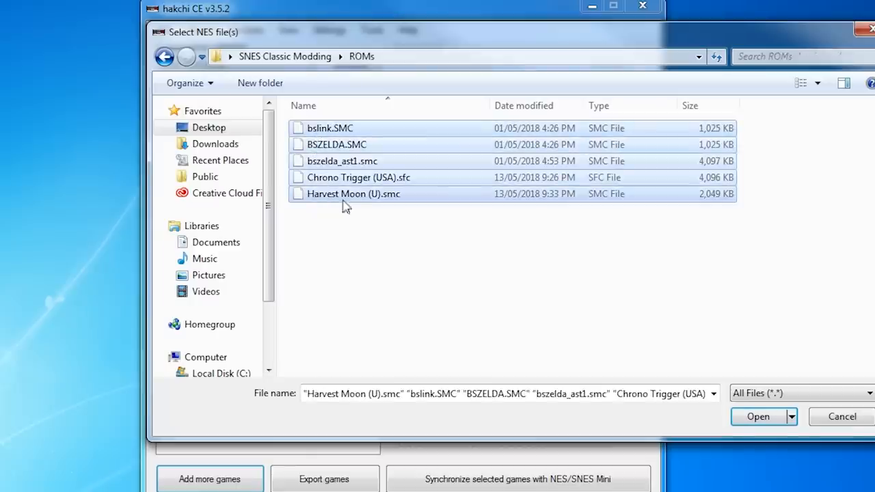
pyautogui.click(757, 416)
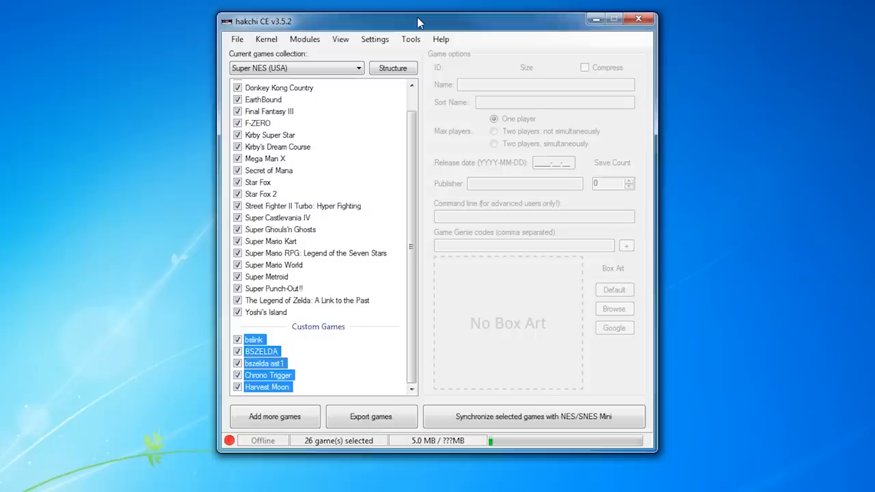
# Review the Structure menu's folder options: originals in root, others in a subfolder.
pyautogui.click(393, 67)
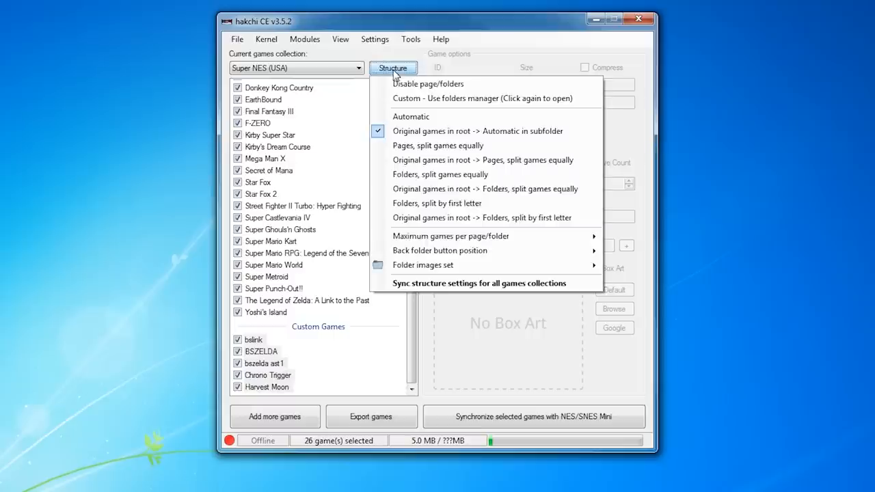
pyautogui.moveTo(427, 83)
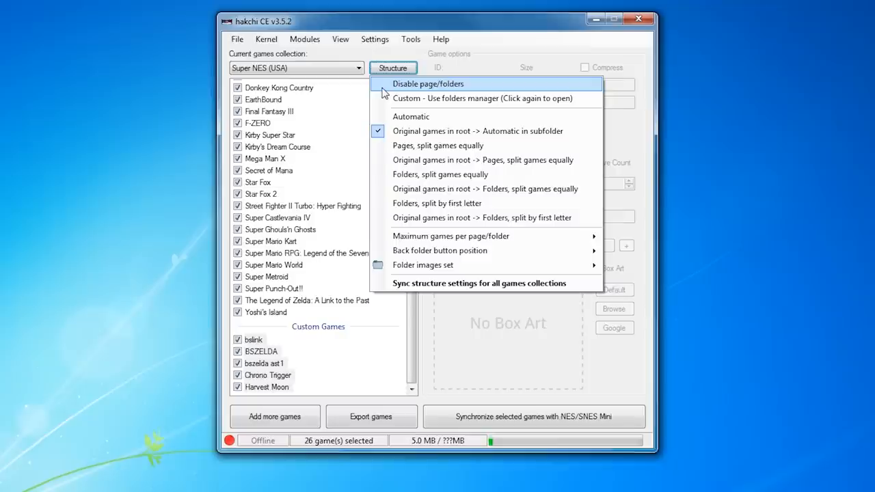
pyautogui.moveTo(422, 265)
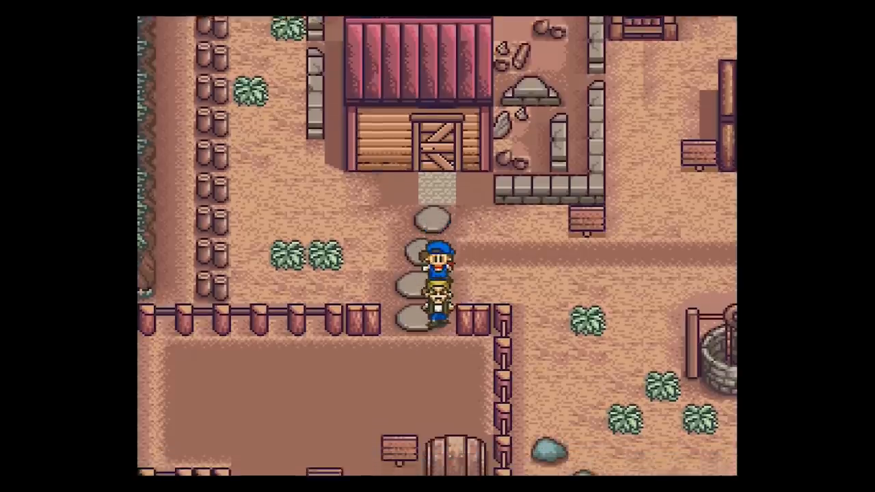
# Leave Harvest Moon and return to the SNES Mini's game menu.
pyautogui.press('Down')
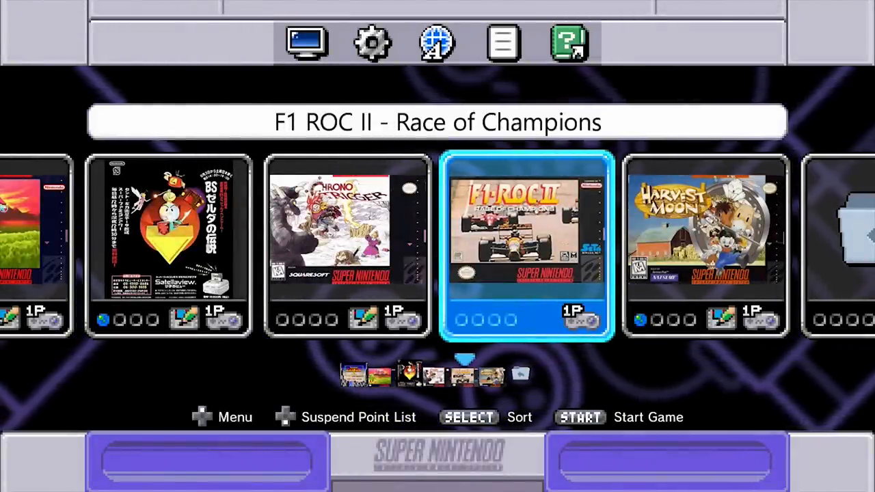
pyautogui.hscroll(-3)
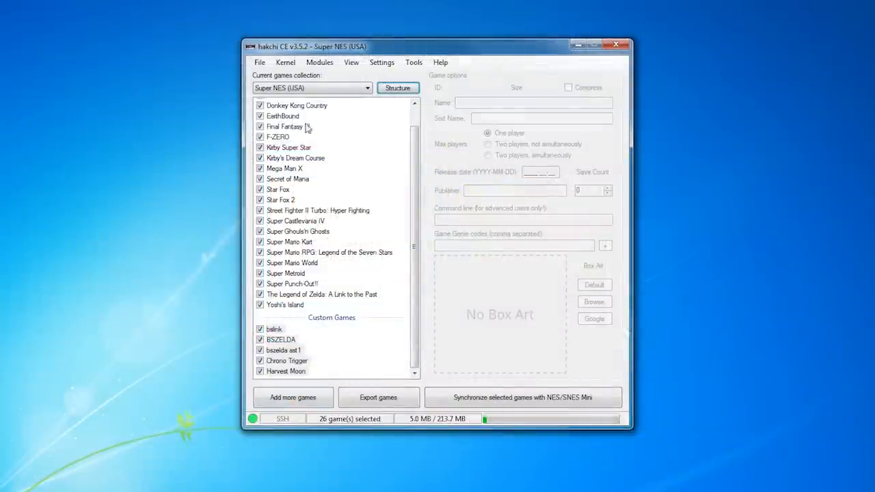
# Launch the Hakchi Mod Store from hakchi2 CE's Modules menu.
pyautogui.click(319, 62)
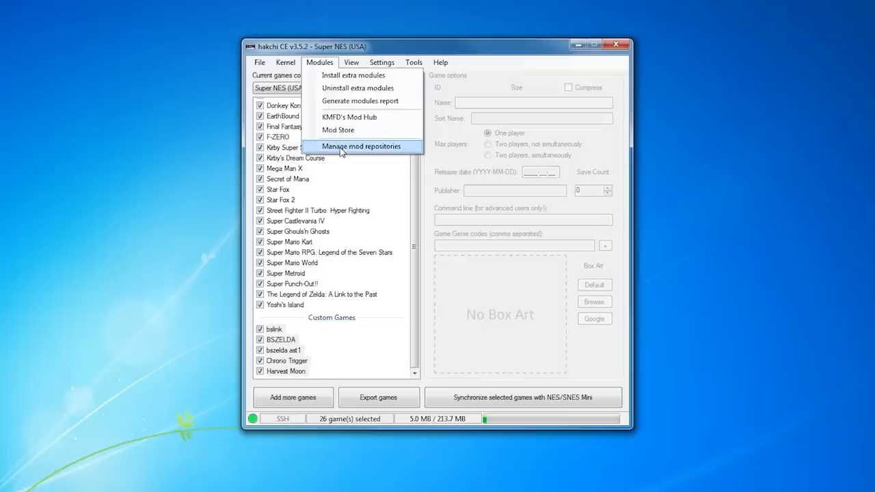
pyautogui.click(361, 145)
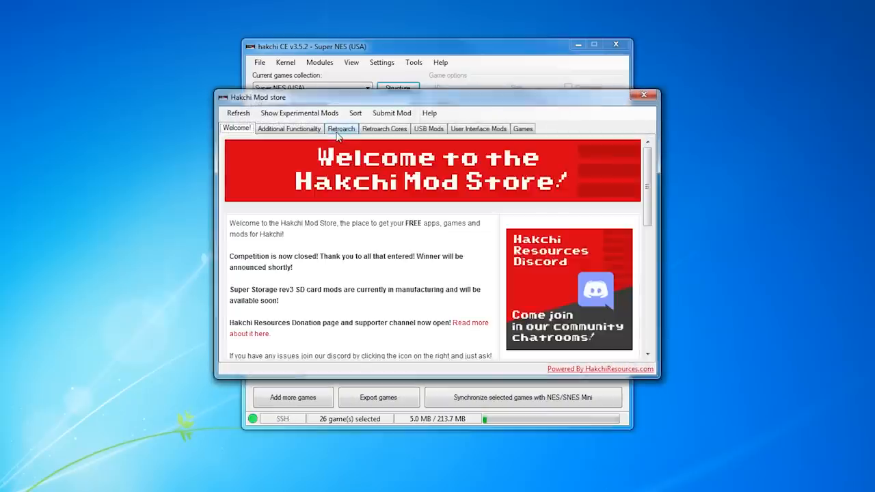
# Download and install RetroArch 'Neo' 1.7.4a from the store's RetroArch category.
pyautogui.click(341, 128)
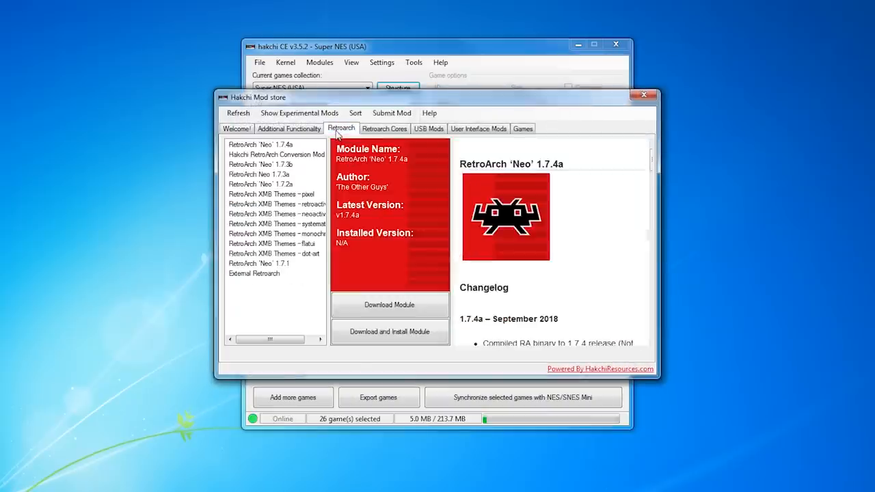
pyautogui.click(389, 332)
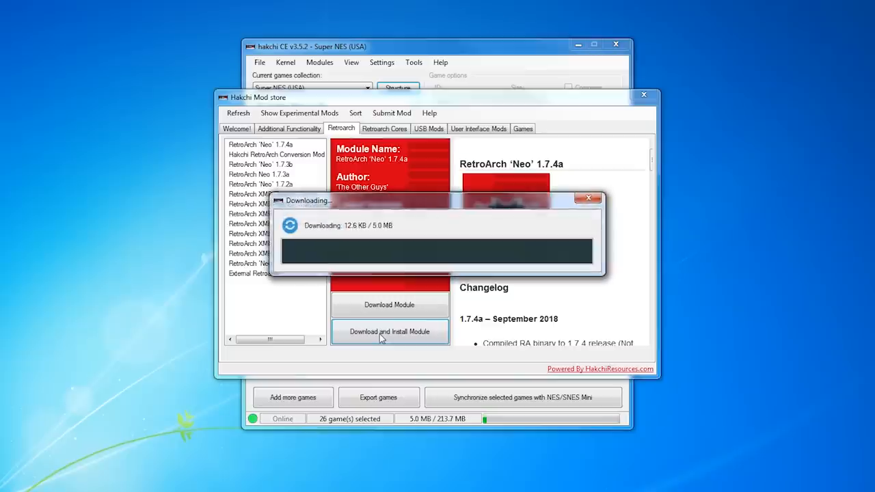
pyautogui.moveTo(93, 265)
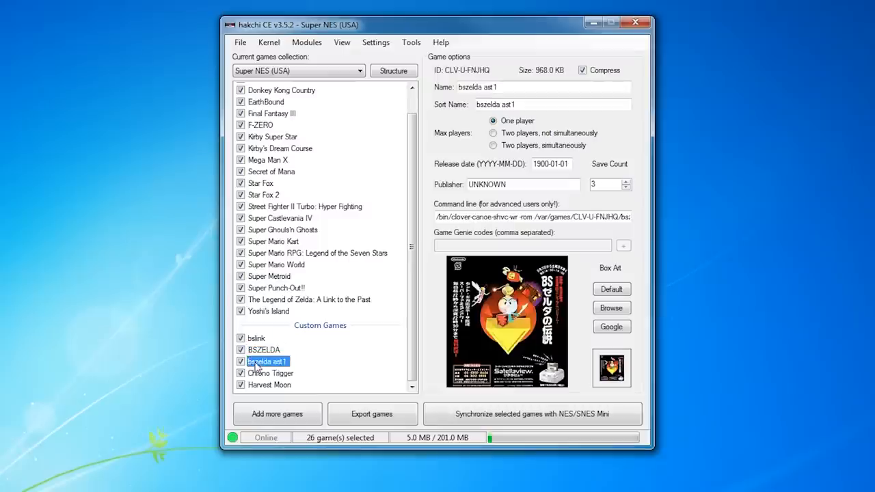
# Select BSZELDA in Custom Games, review its options, and launch it on the console.
pyautogui.click(264, 349)
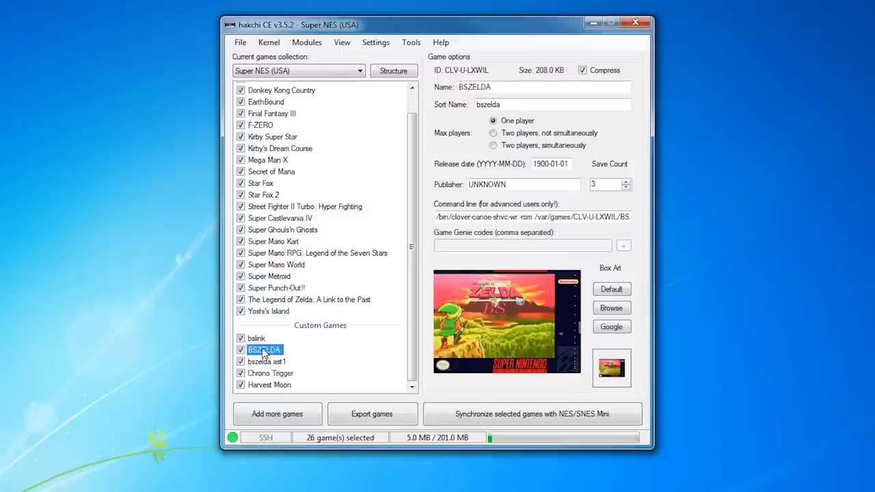
pyautogui.click(257, 338)
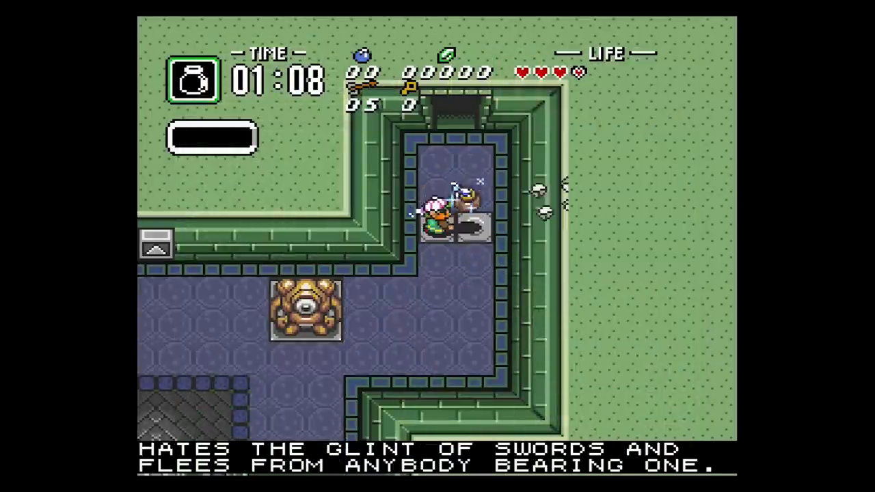
# Exit the running BS Zelda game on the SNES Classic.
pyautogui.press('Up')
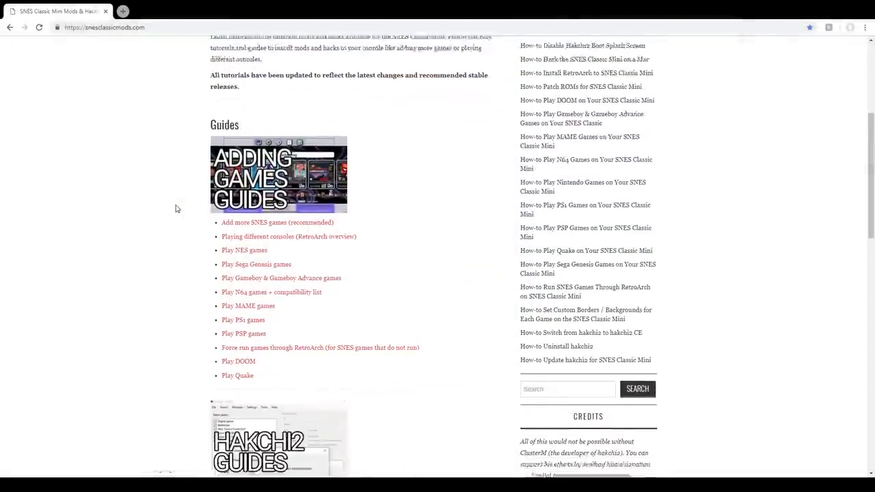
# Scroll the guides list and open the external hard drive storage mod guide.
pyautogui.scroll(-3)
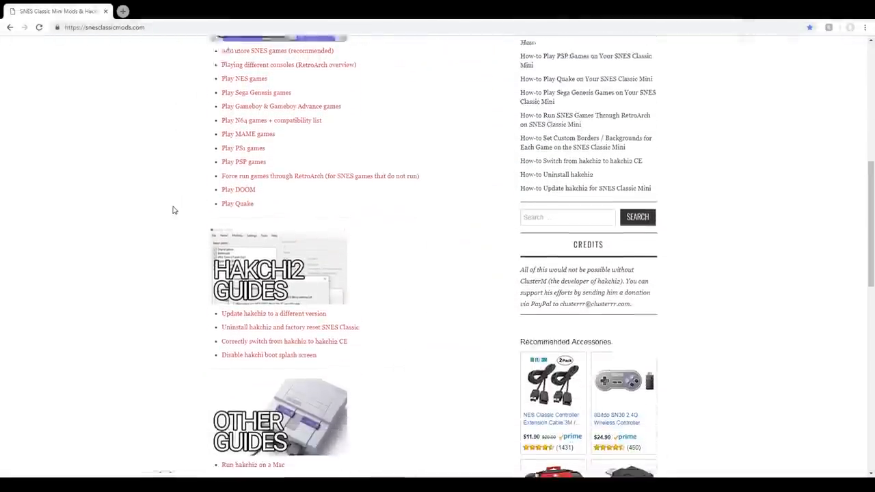
pyautogui.scroll(-3)
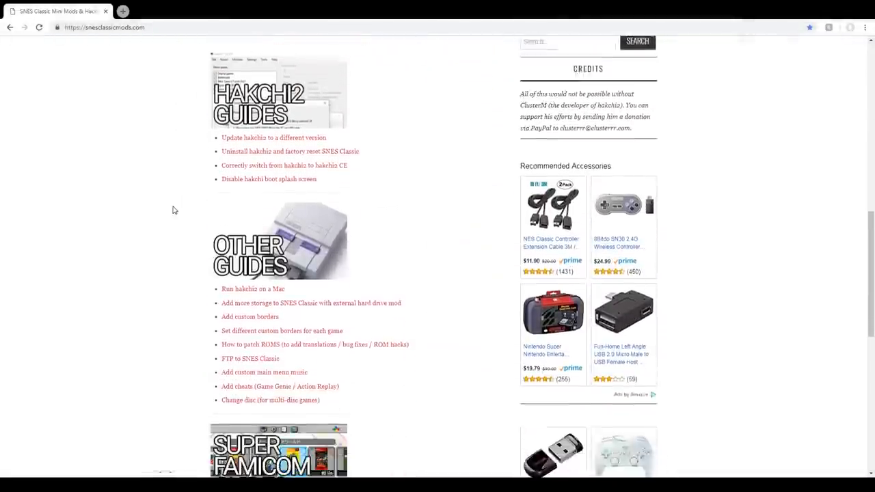
pyautogui.scroll(-3)
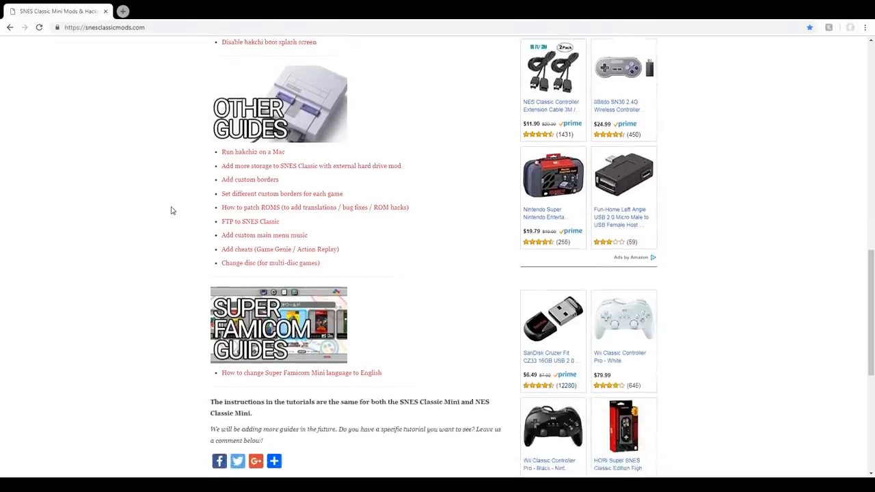
pyautogui.scroll(-3)
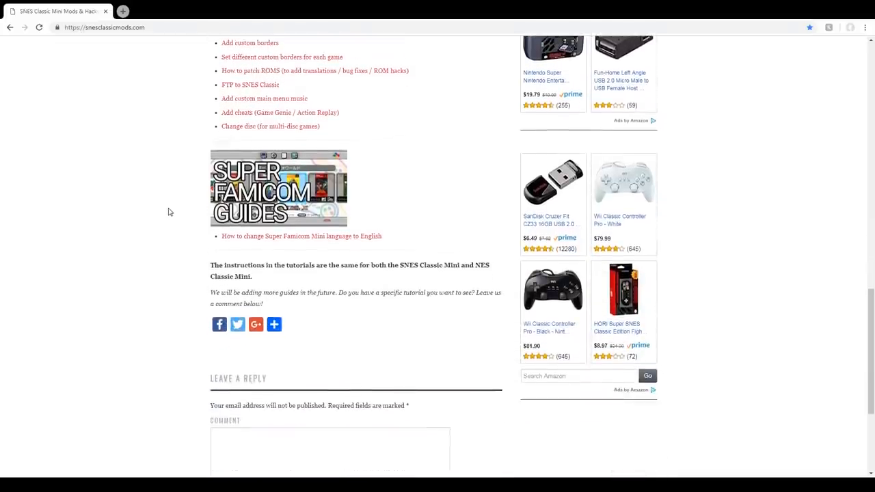
pyautogui.scroll(3)
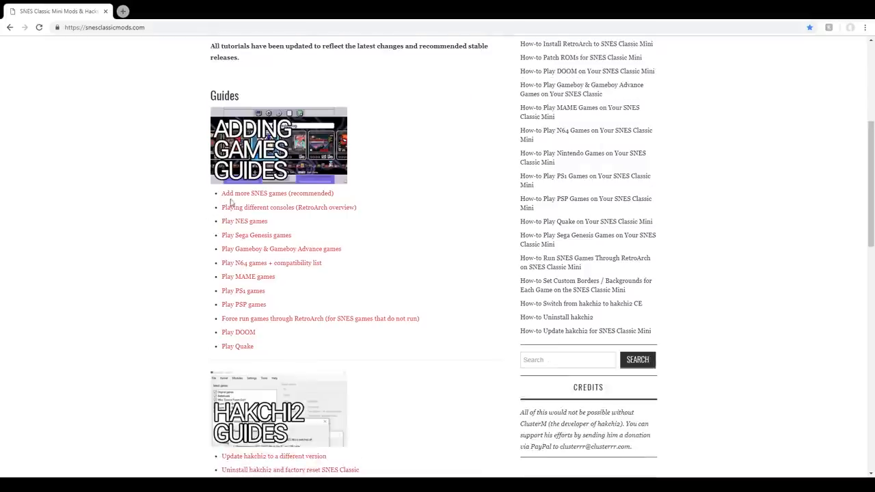
pyautogui.scroll(-3)
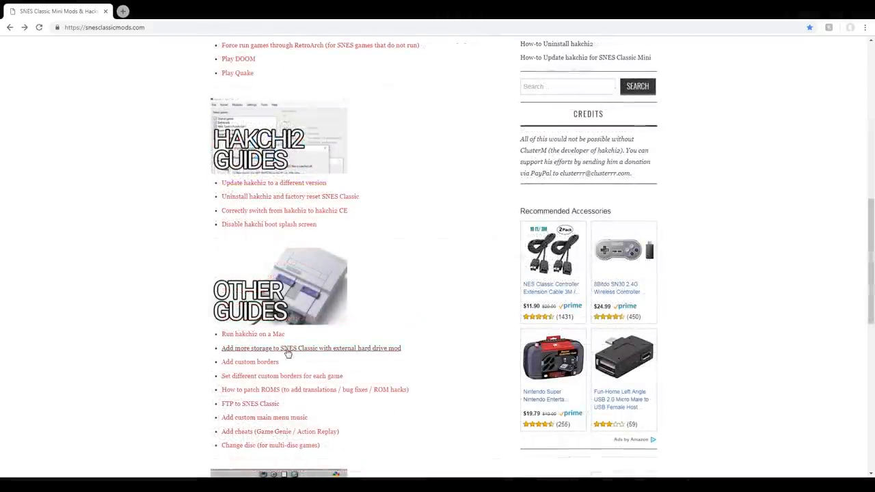
pyautogui.click(311, 348)
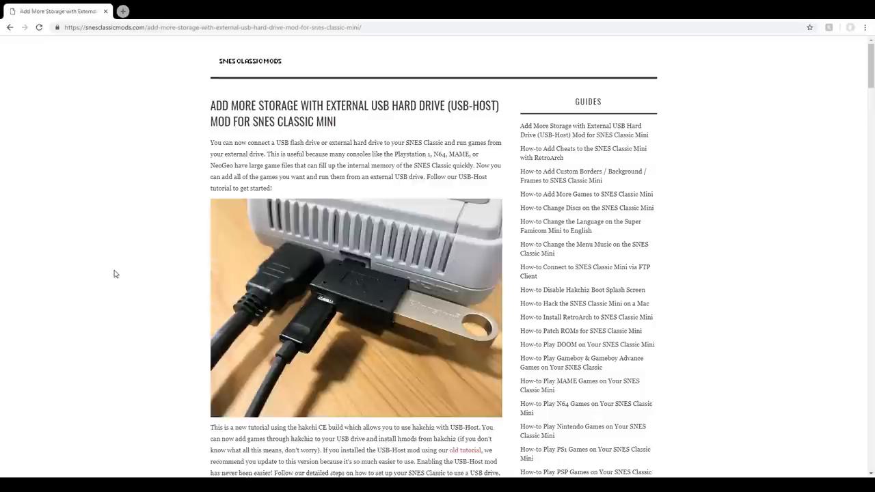
pyautogui.moveTo(112, 274)
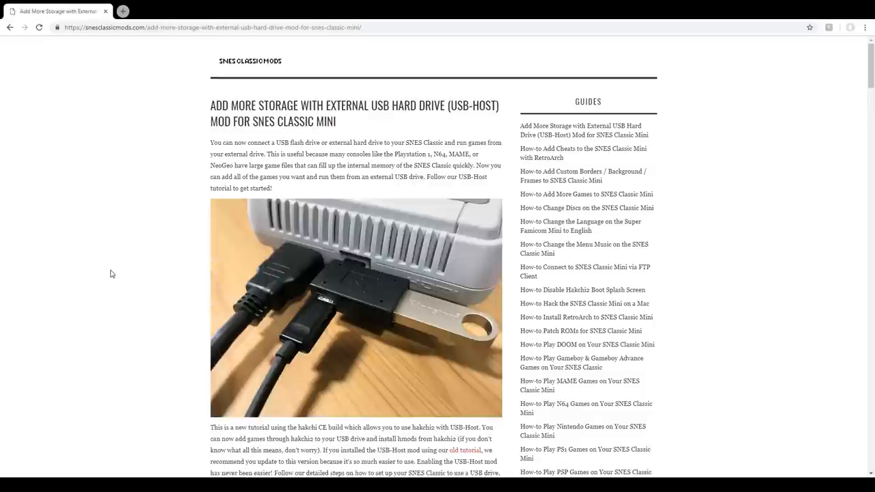